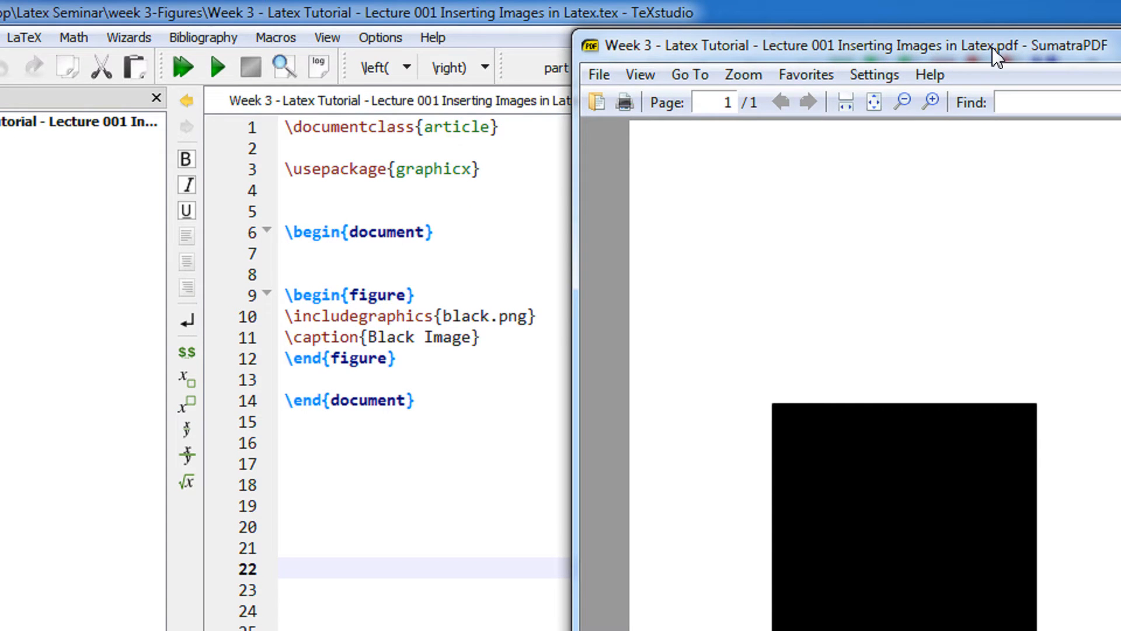
{"action": "mouse_move", "coordinate": [988, 59]}
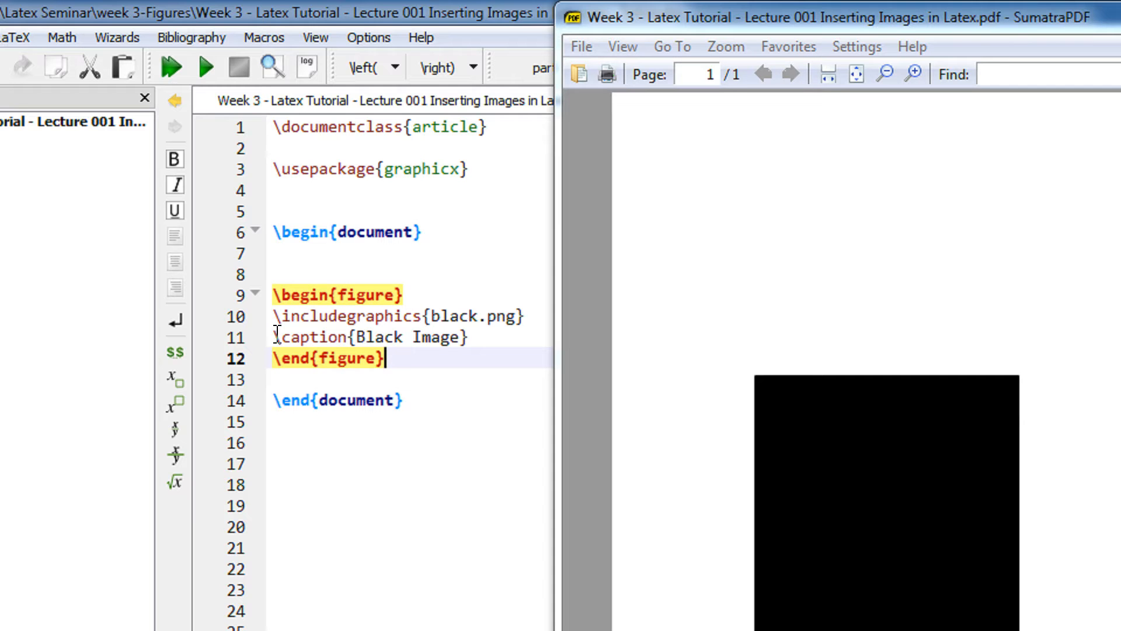
Step: Open the LaTeX source file from its folder and dismiss the no-match search message
{"action": "left_click", "coordinate": [345, 315]}
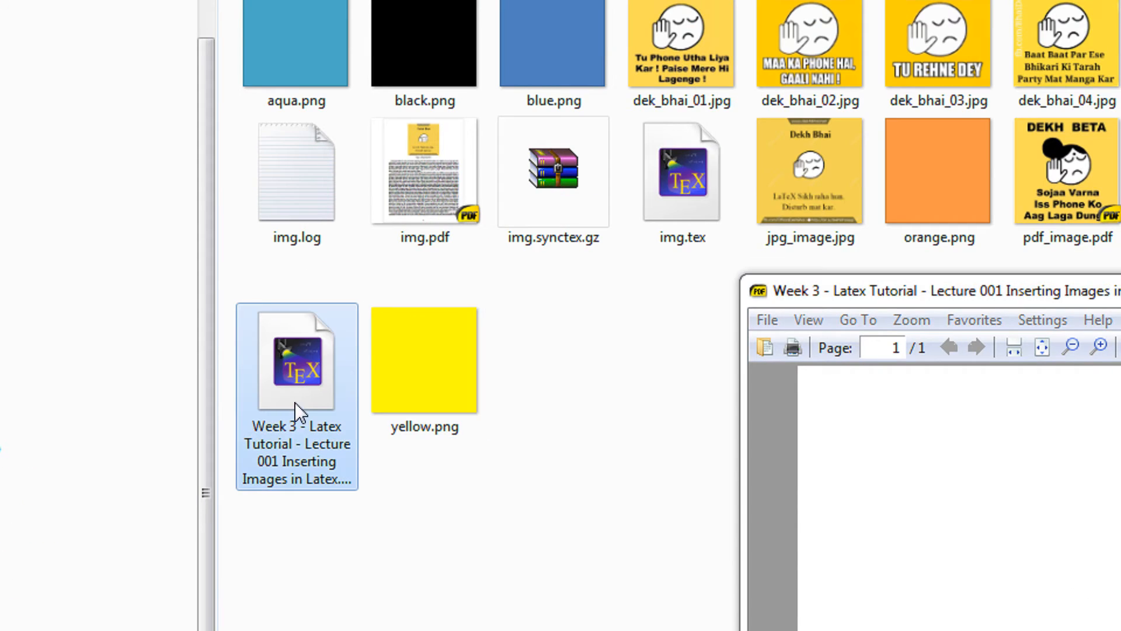
{"action": "scroll", "scroll_direction": "down", "scroll_amount": 3}
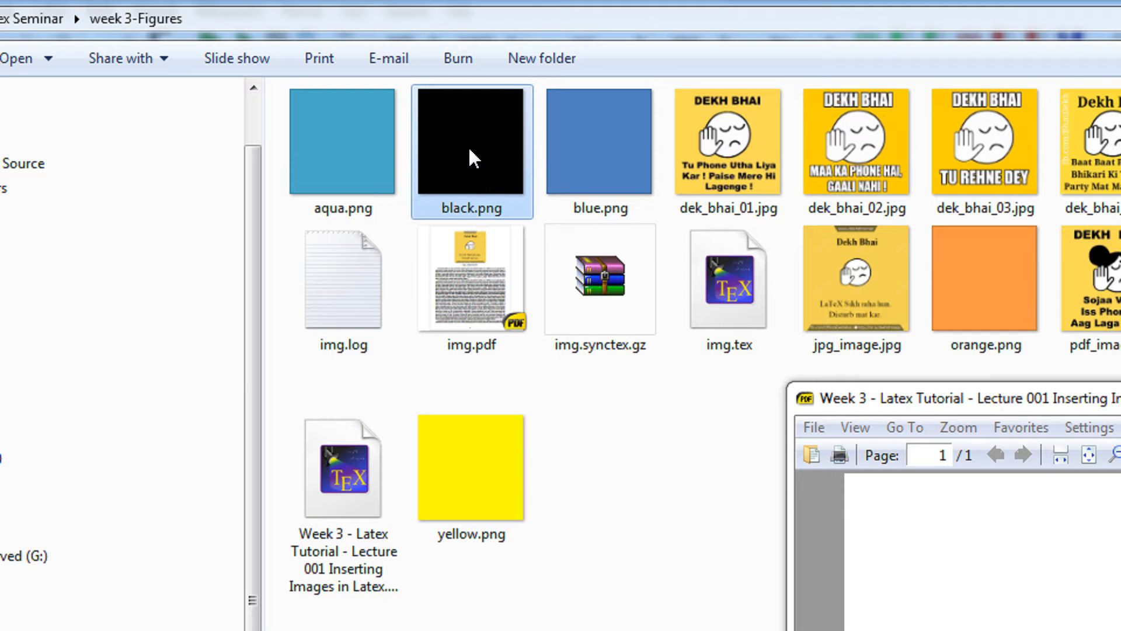
{"action": "mouse_move", "coordinate": [465, 179]}
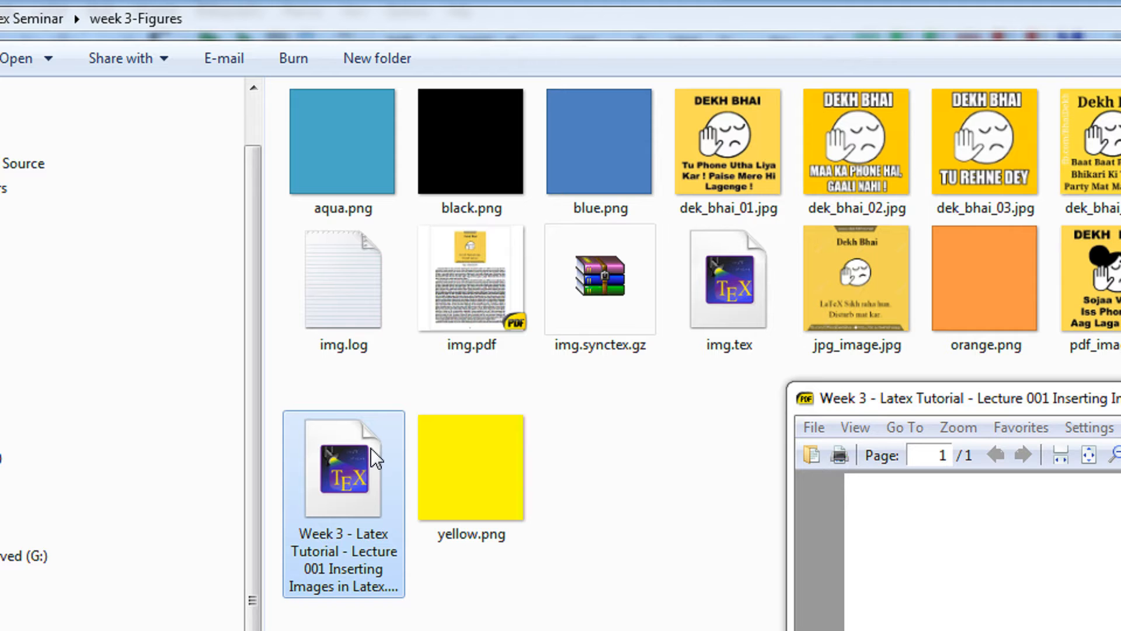
{"action": "left_click", "coordinate": [471, 279]}
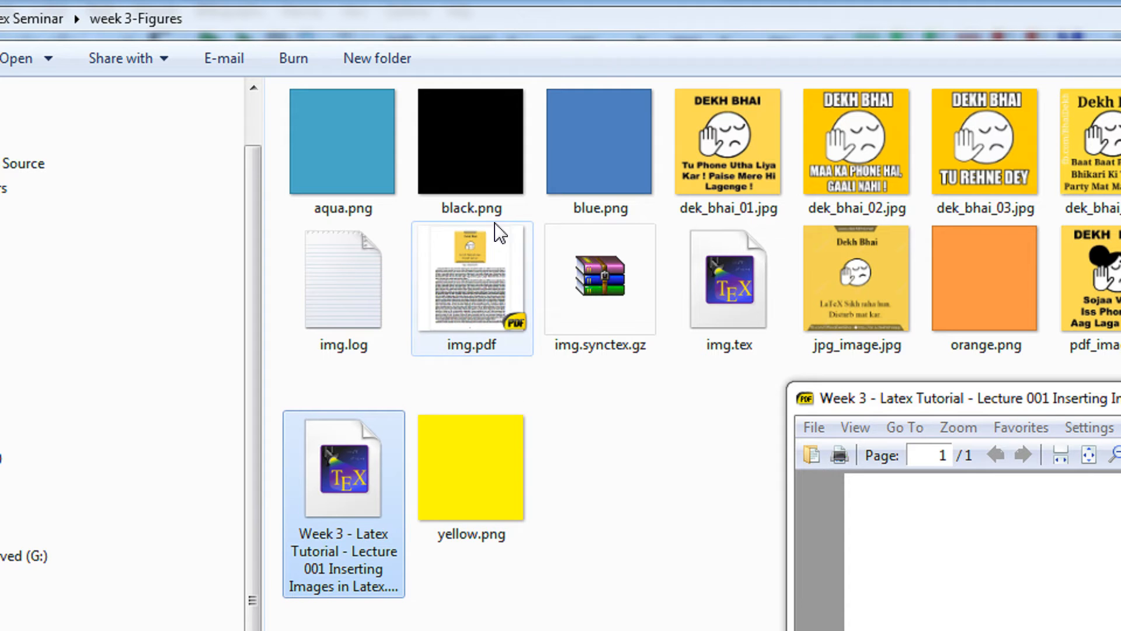
{"action": "left_click", "coordinate": [471, 141]}
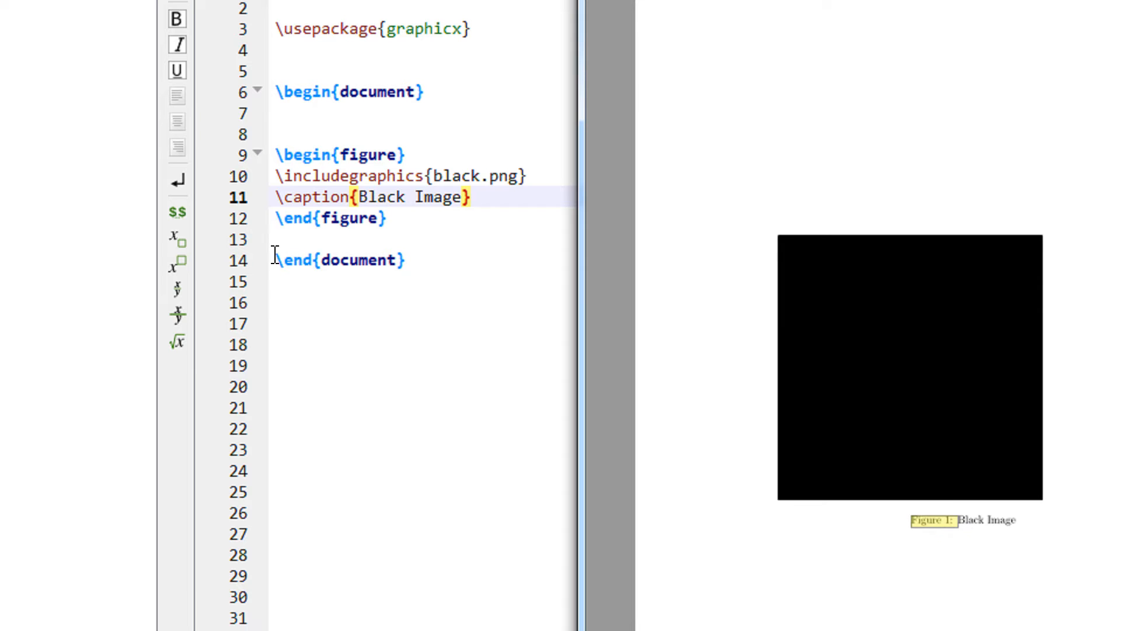
{"action": "left_click", "coordinate": [361, 197]}
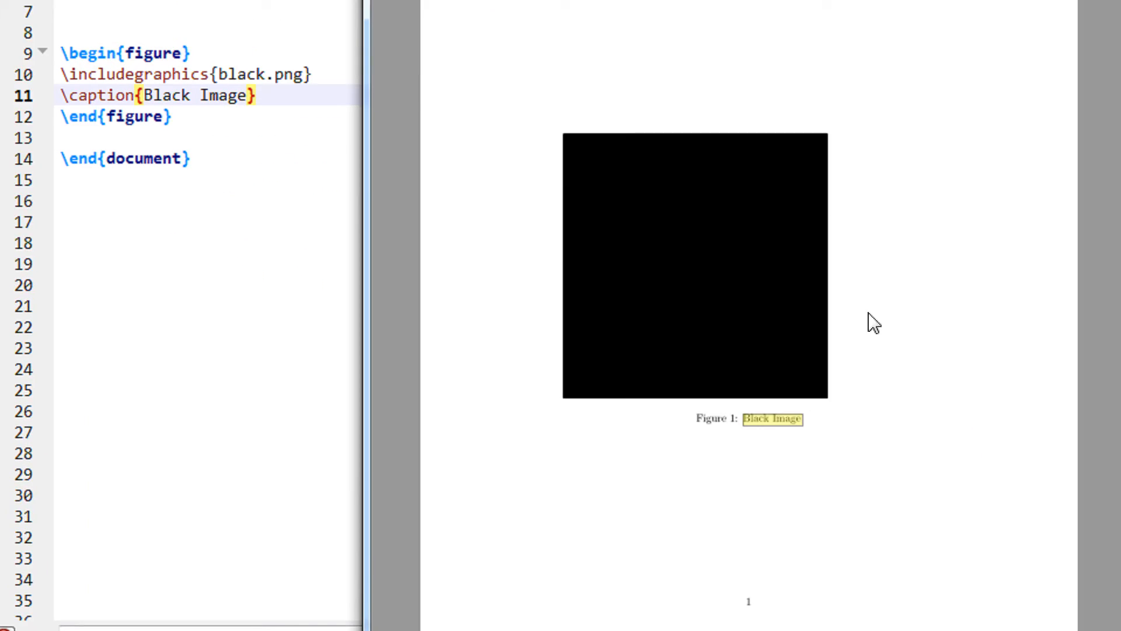
{"action": "mouse_move", "coordinate": [807, 146]}
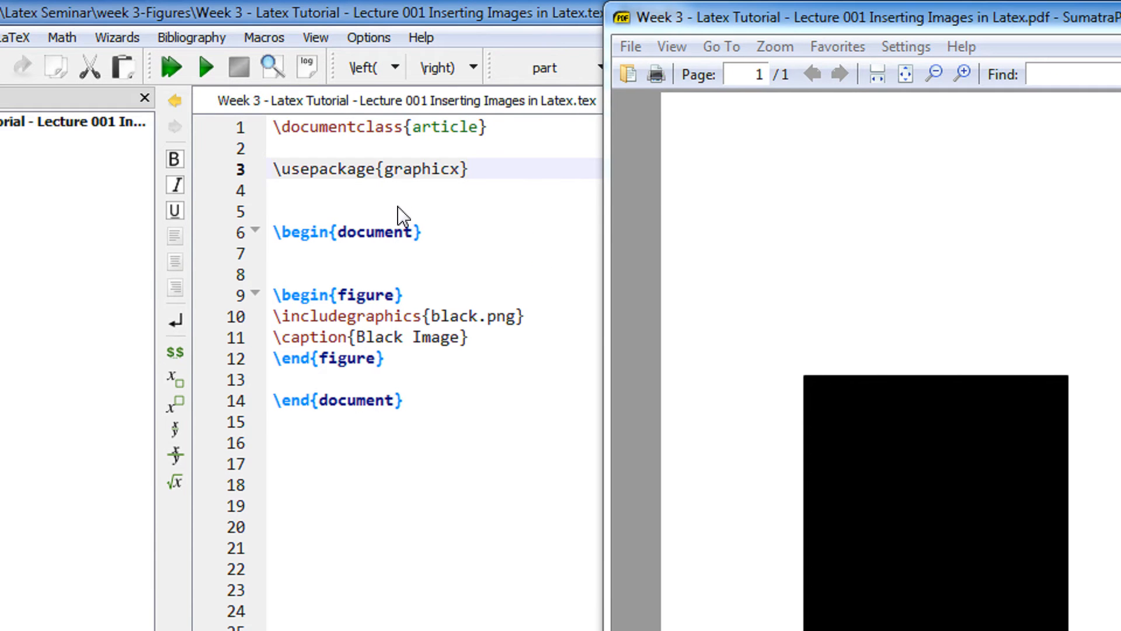
{"action": "mouse_move", "coordinate": [595, 439]}
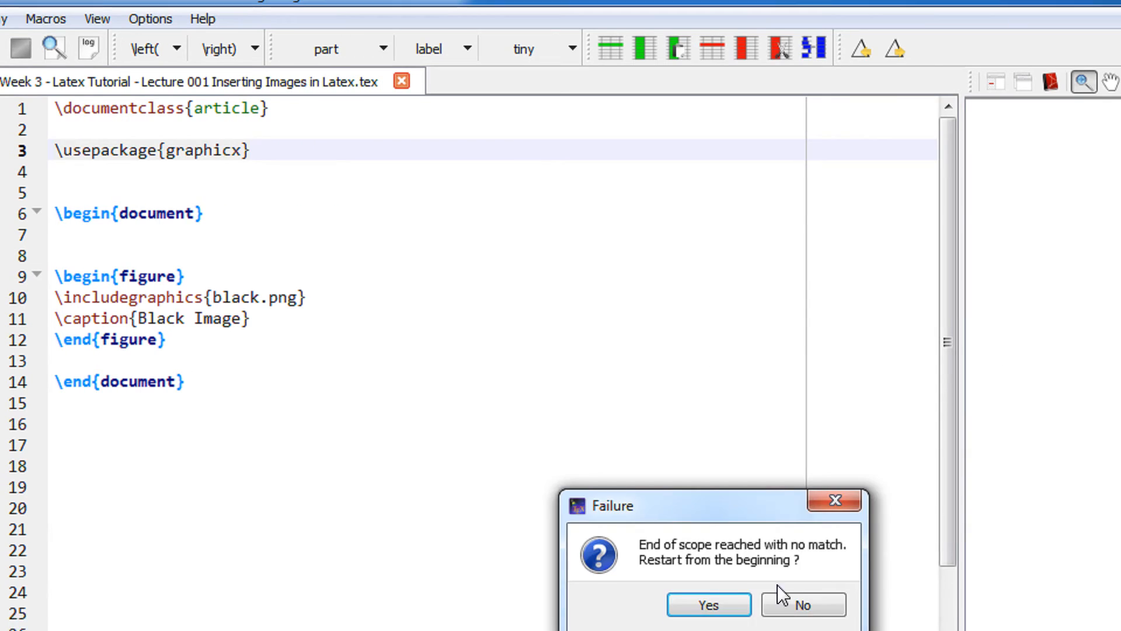
{"action": "left_click", "coordinate": [803, 604]}
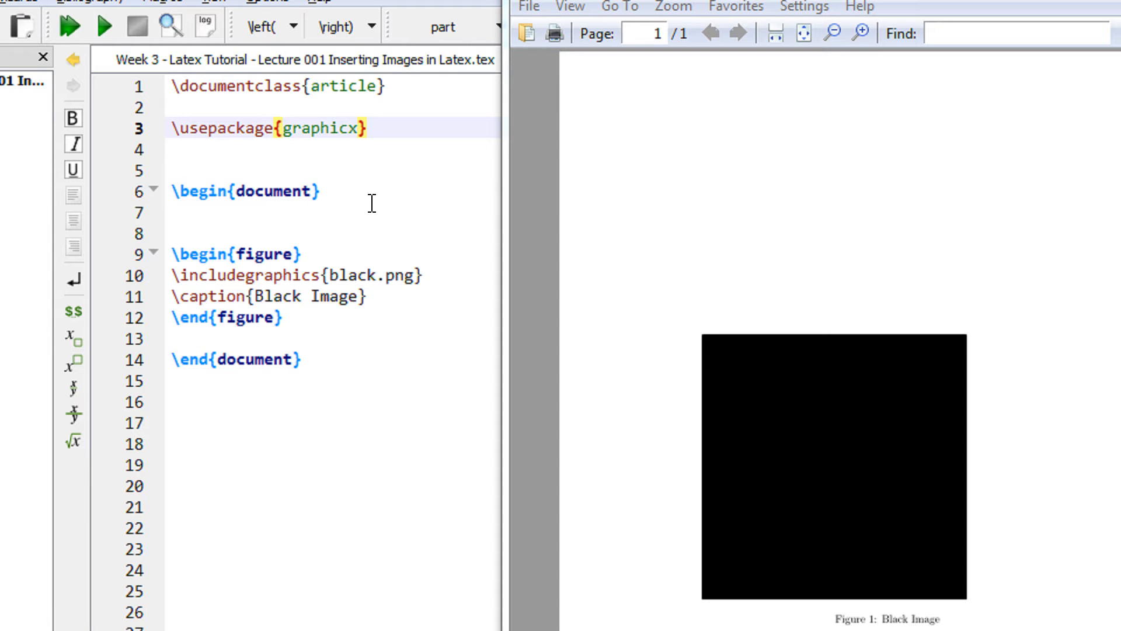
{"action": "mouse_move", "coordinate": [294, 277]}
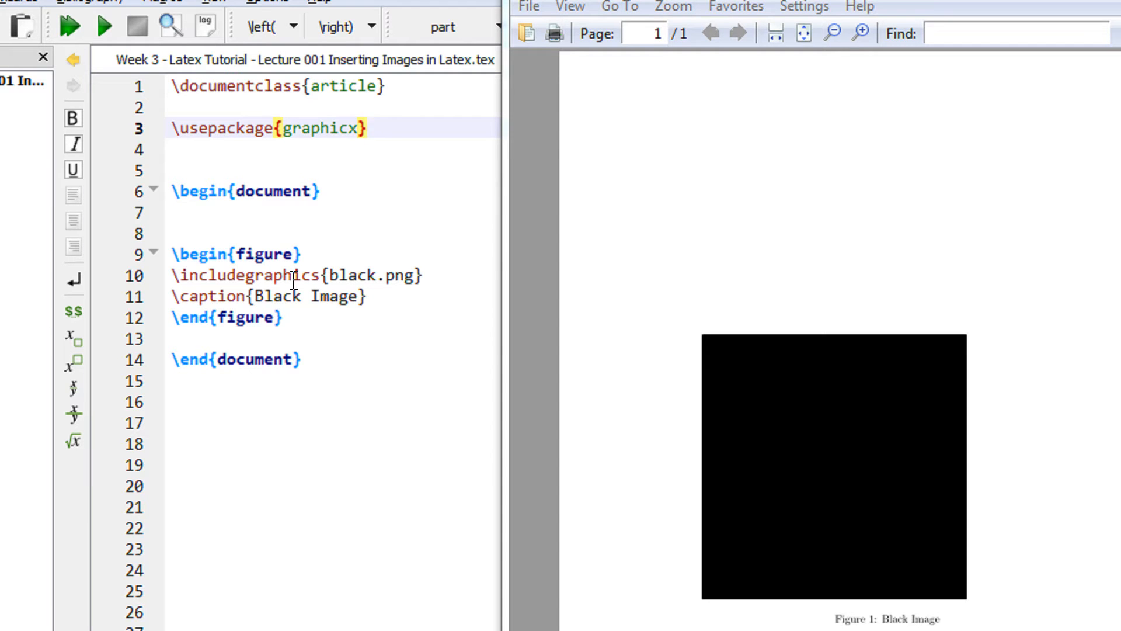
{"action": "mouse_move", "coordinate": [857, 138]}
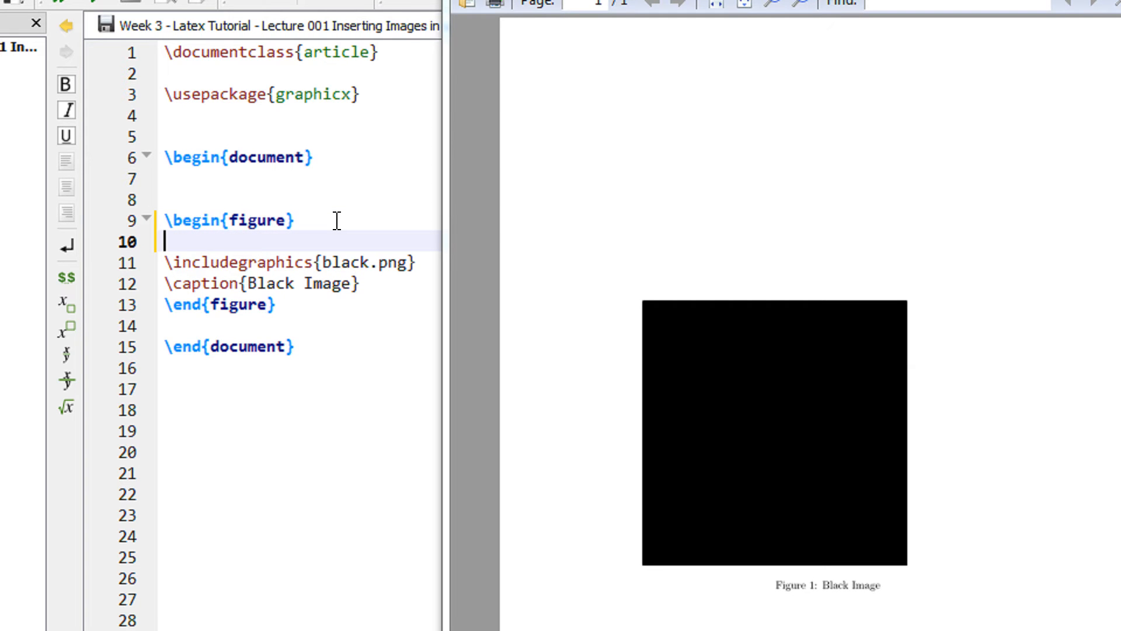
Step: Add \centering after \begin{figure} via autocomplete and recompile the PDF
{"action": "type", "text": "\\ce"}
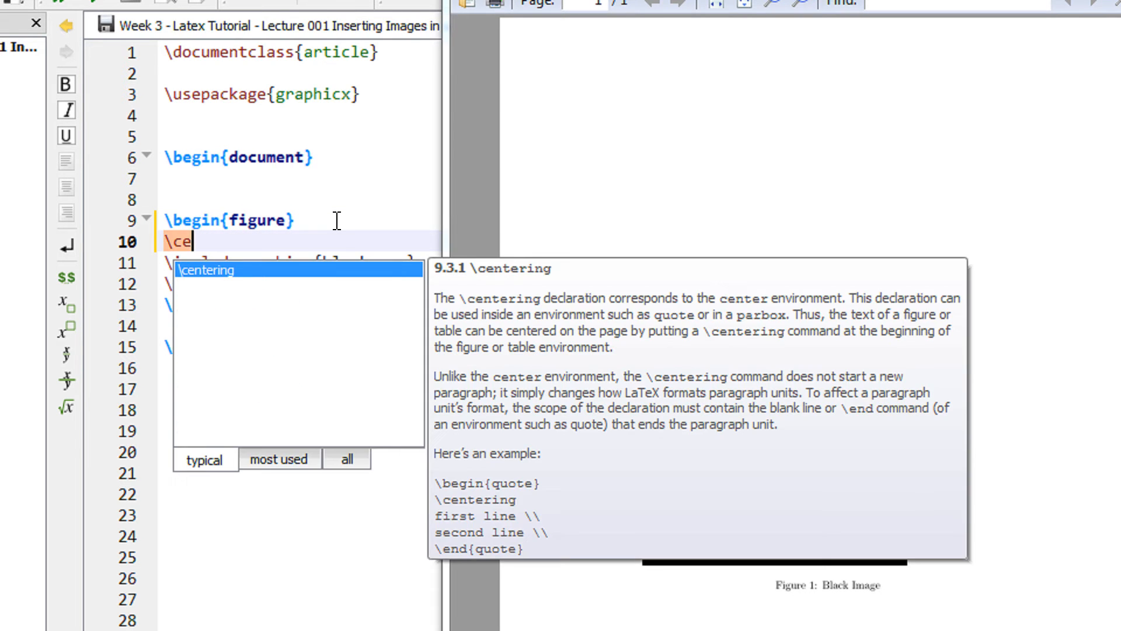
{"action": "type", "text": "ntering"}
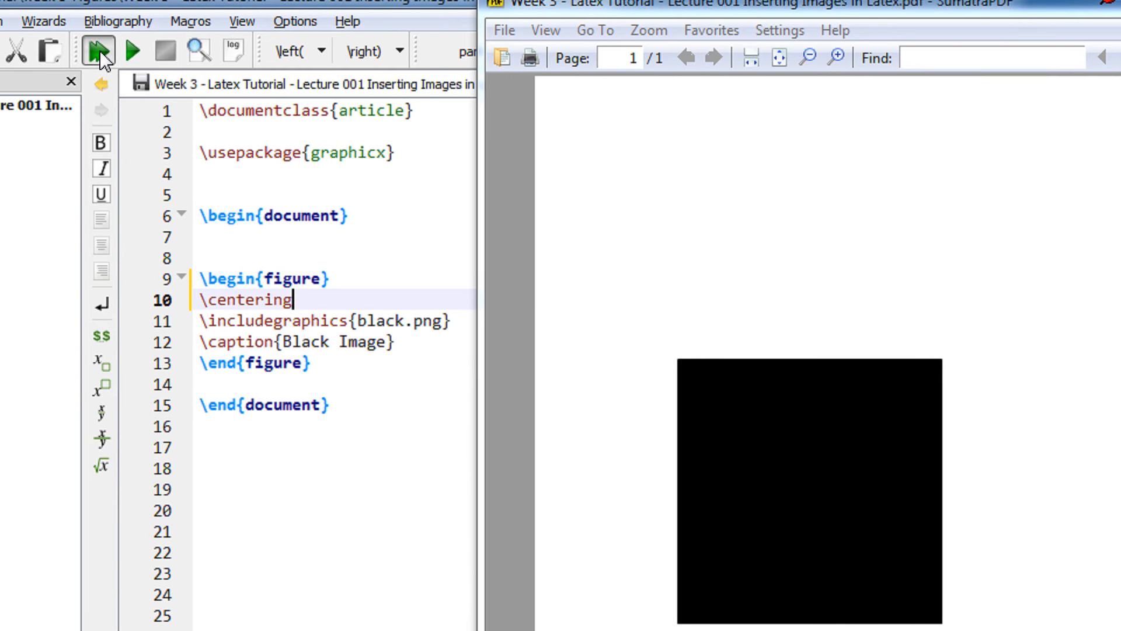
{"action": "left_click", "coordinate": [99, 51]}
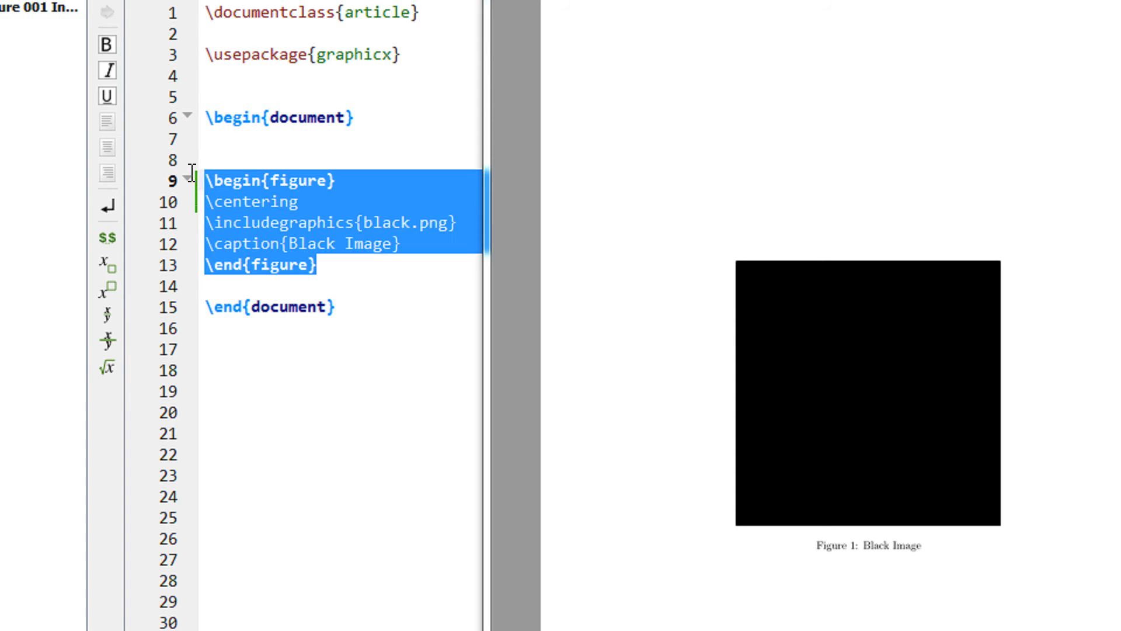
Step: Duplicate the figure with yellow.png captioned 'Yellow Image' and compile it as Figure 2
{"action": "left_click", "coordinate": [319, 287]}
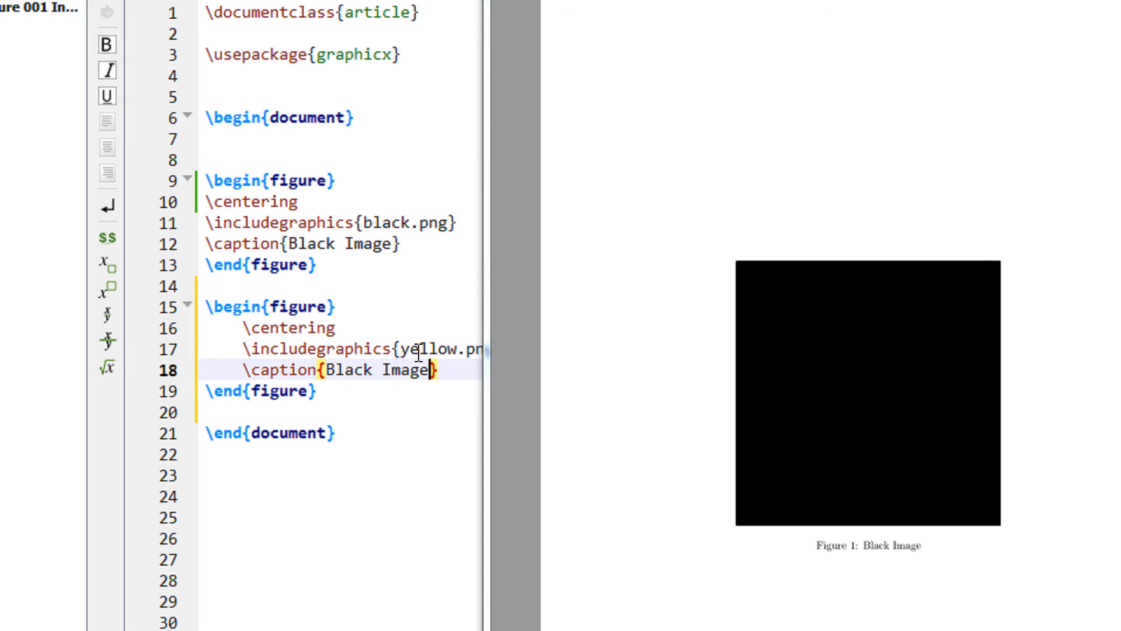
{"action": "double_click", "coordinate": [349, 370]}
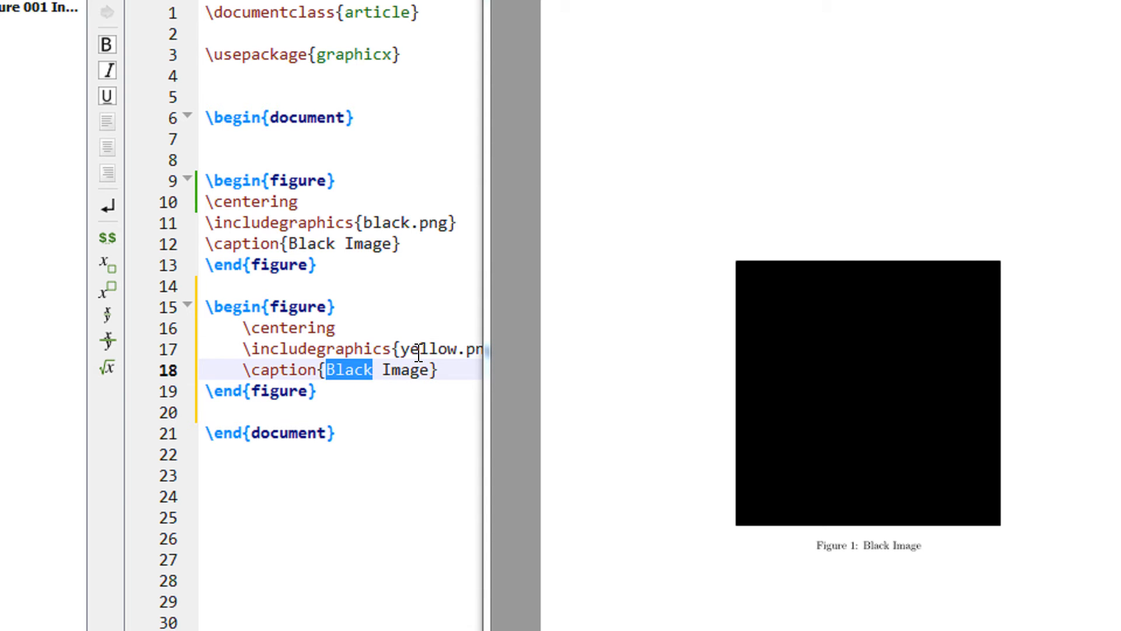
{"action": "type", "text": "Yellow"}
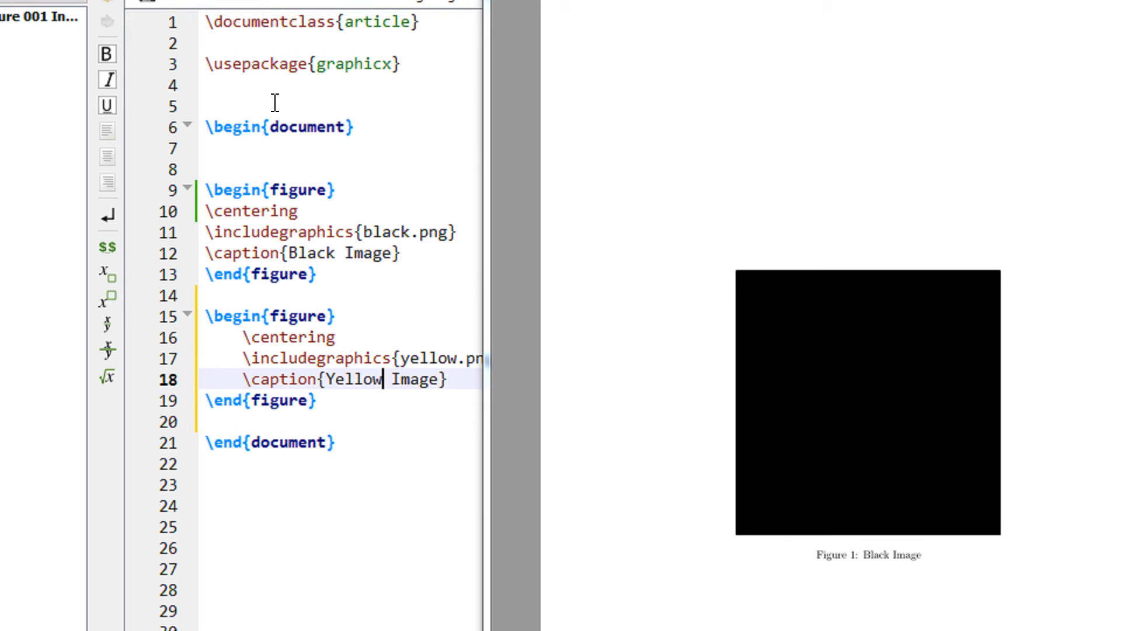
{"action": "left_click_drag", "start_coordinate": [207, 191], "coordinate": [318, 277]}
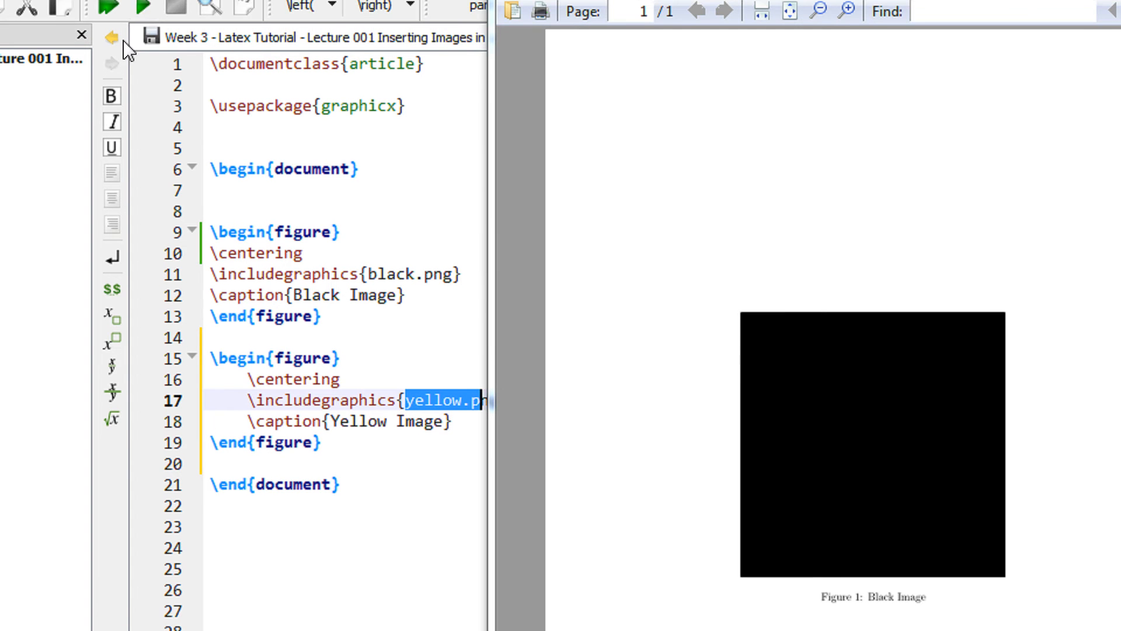
{"action": "left_click", "coordinate": [105, 55]}
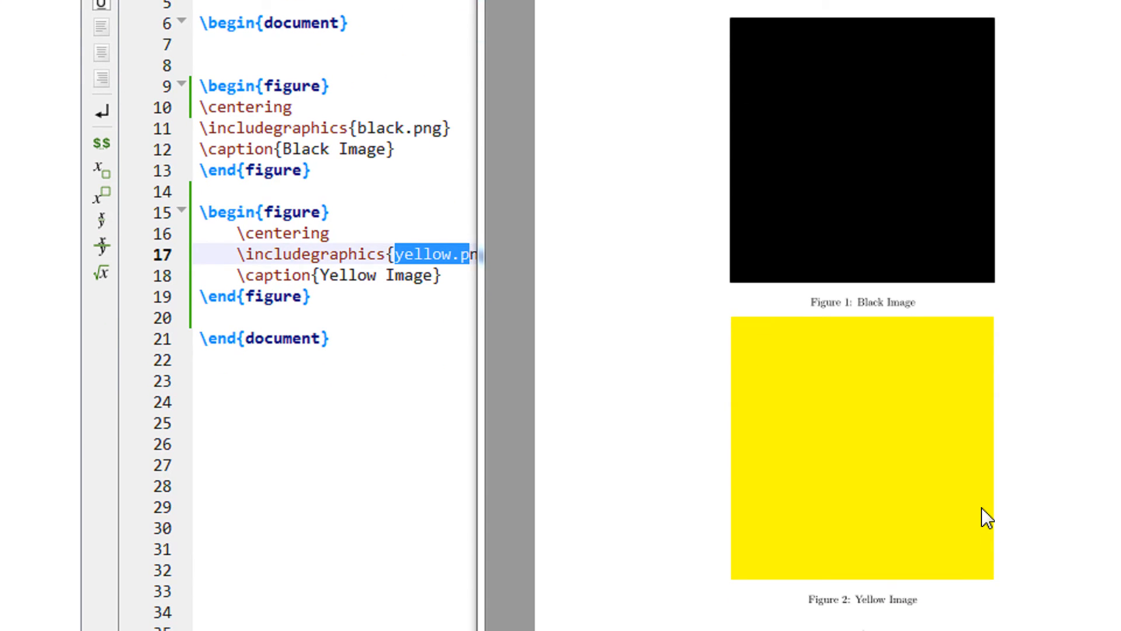
{"action": "mouse_move", "coordinate": [818, 322]}
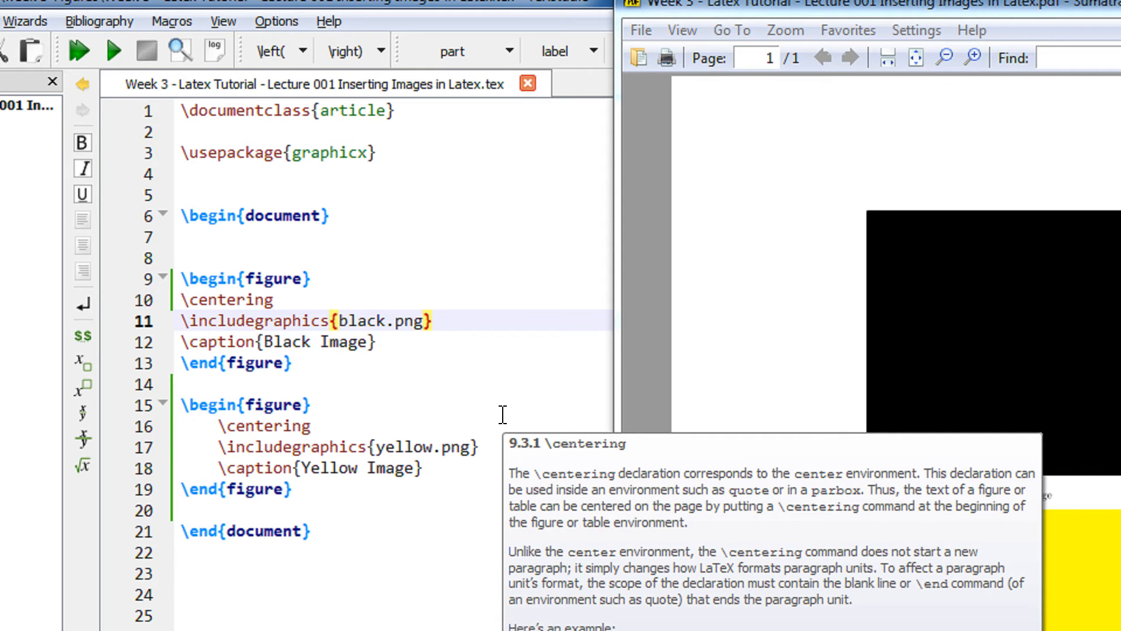
Step: Add a scale option to the black image's \includegraphics, trying scale=1 then 0.5
{"action": "type", "text": "[]"}
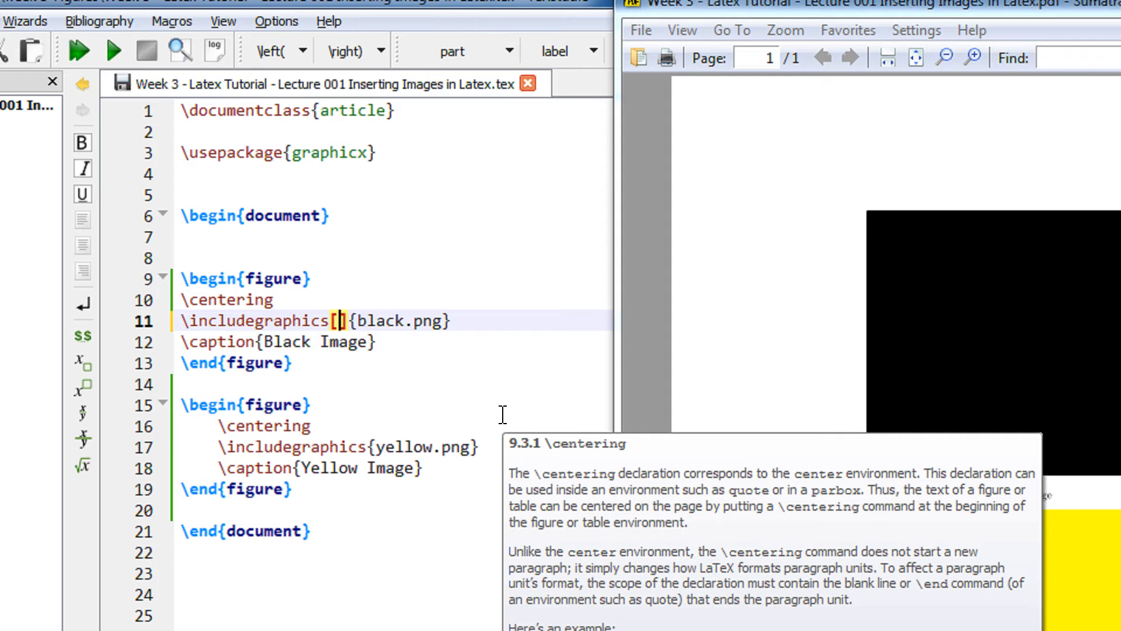
{"action": "type", "text": "scale"}
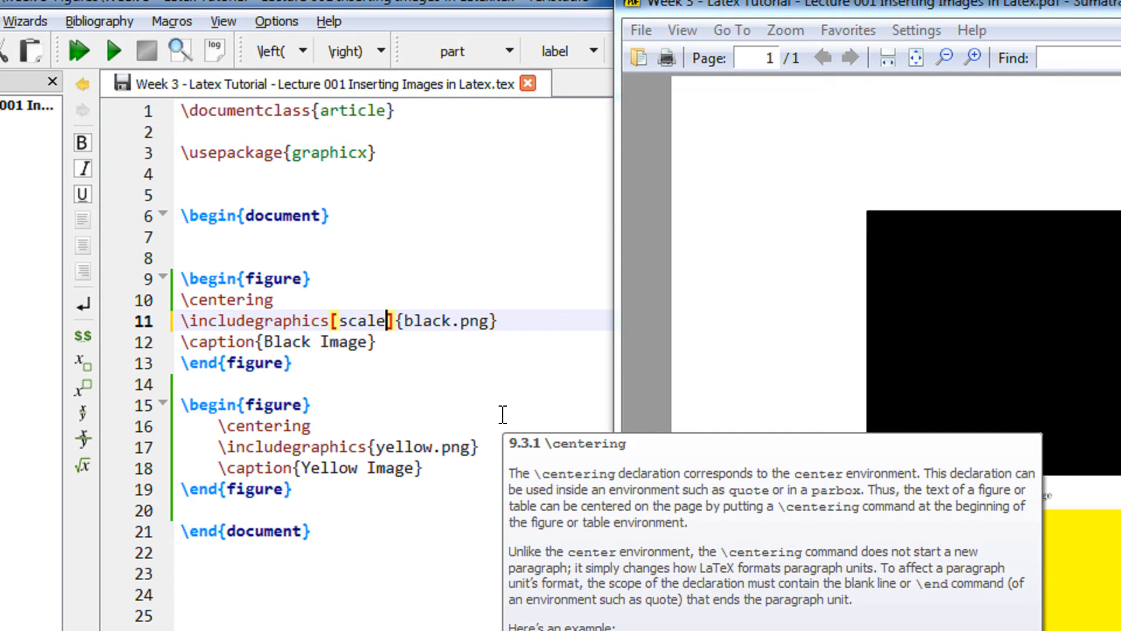
{"action": "type", "text": "="}
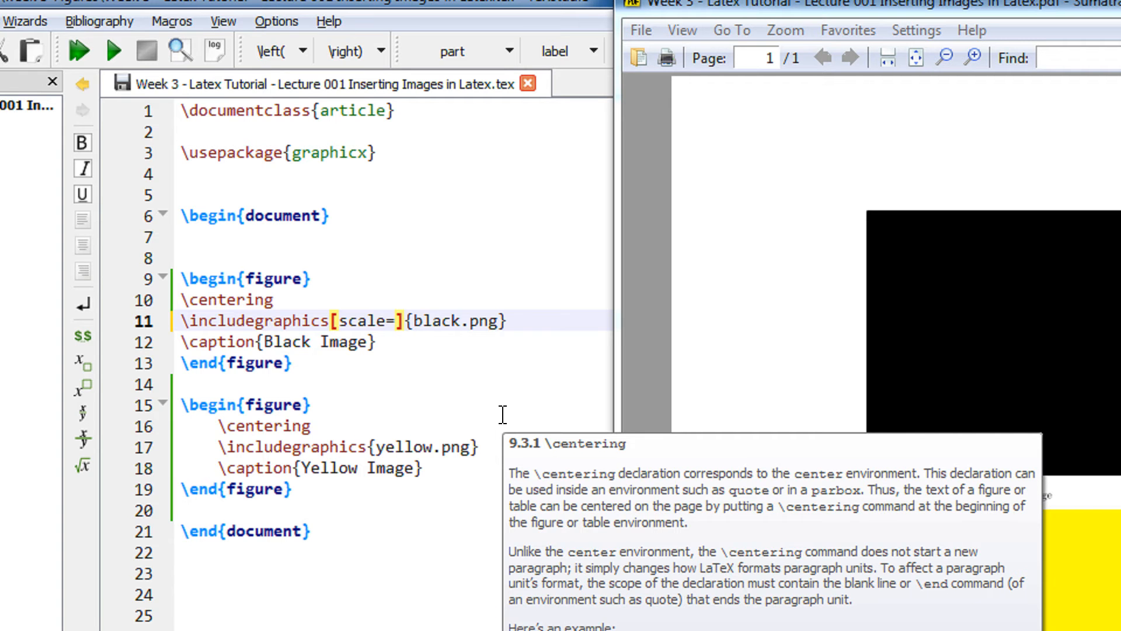
{"action": "type", "text": "1"}
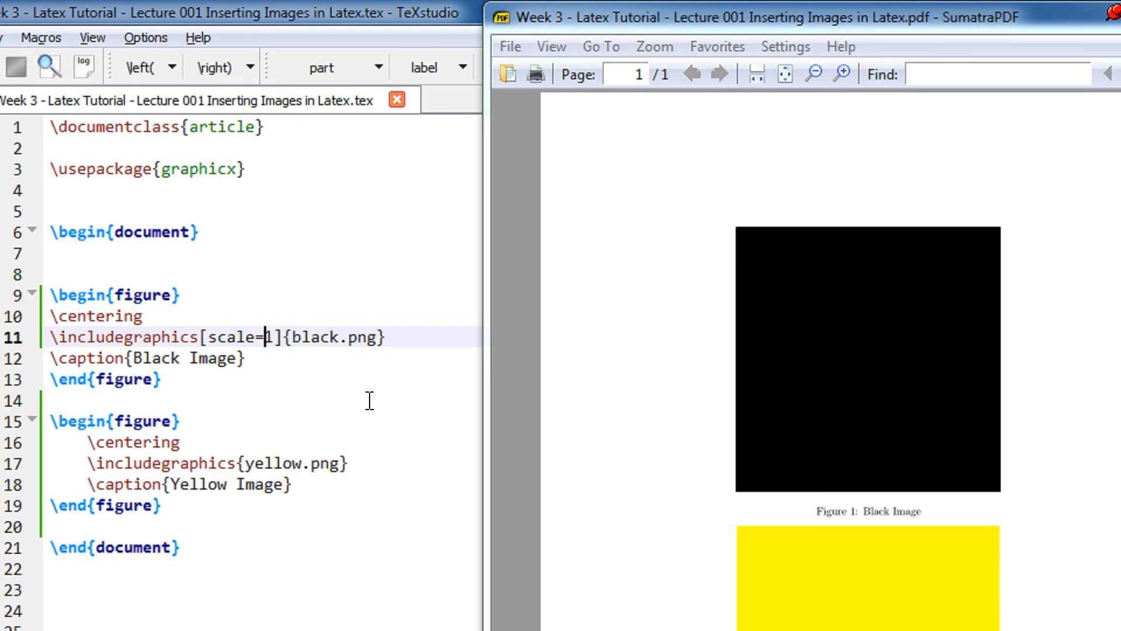
{"action": "type", "text": "0.5"}
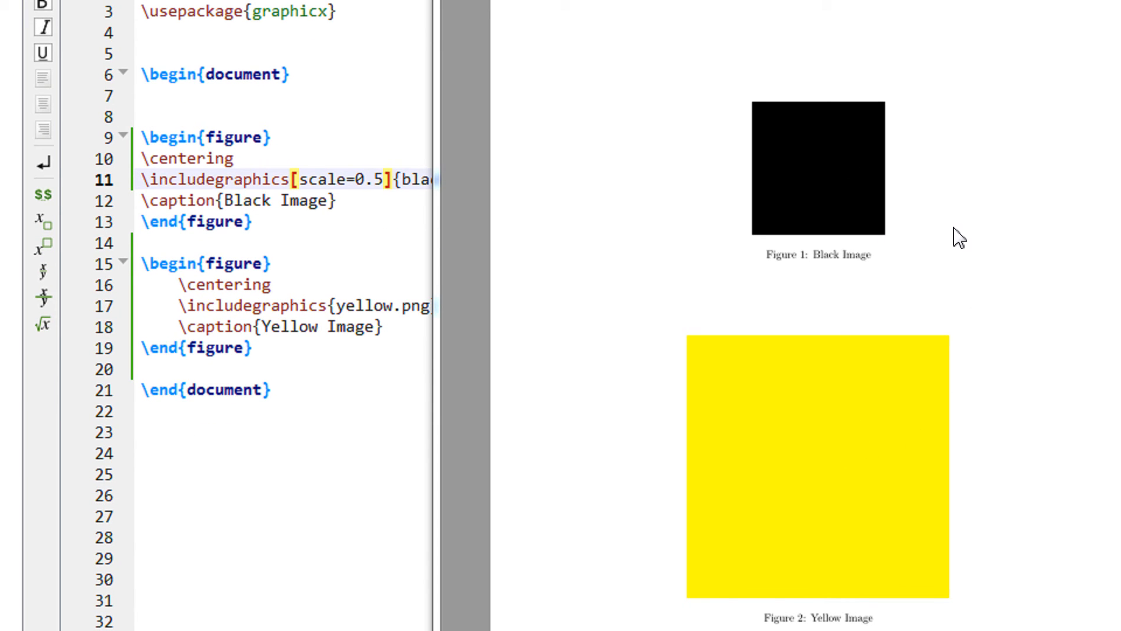
{"action": "left_click", "coordinate": [352, 180]}
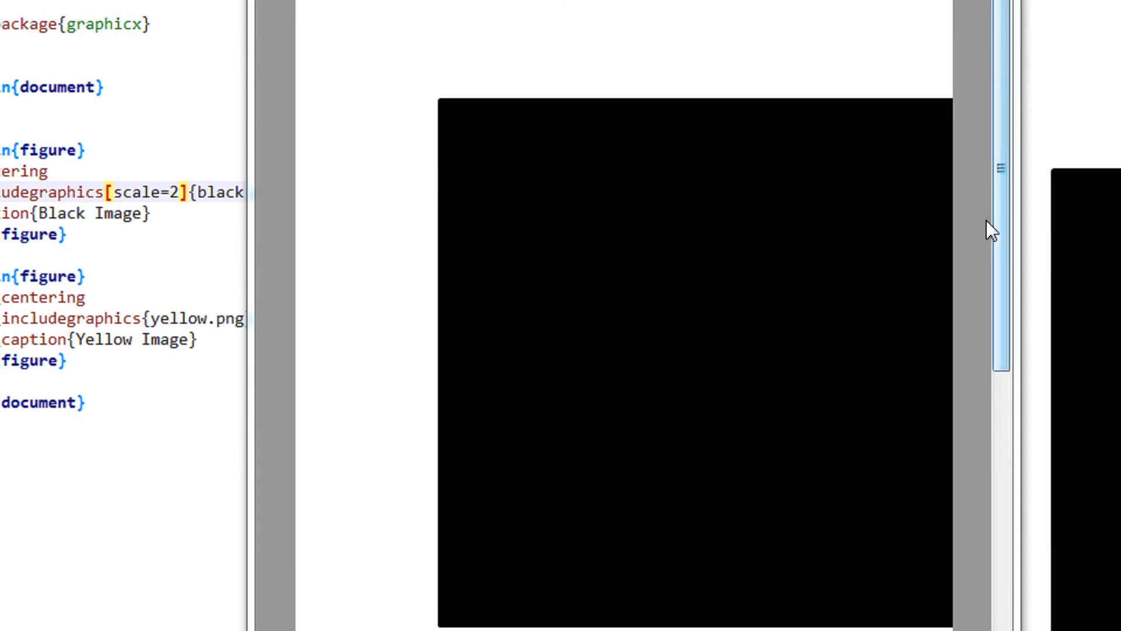
Step: Replace the black image's doubled scale value with 0.5 again
{"action": "scroll", "scroll_direction": "down", "scroll_amount": 3}
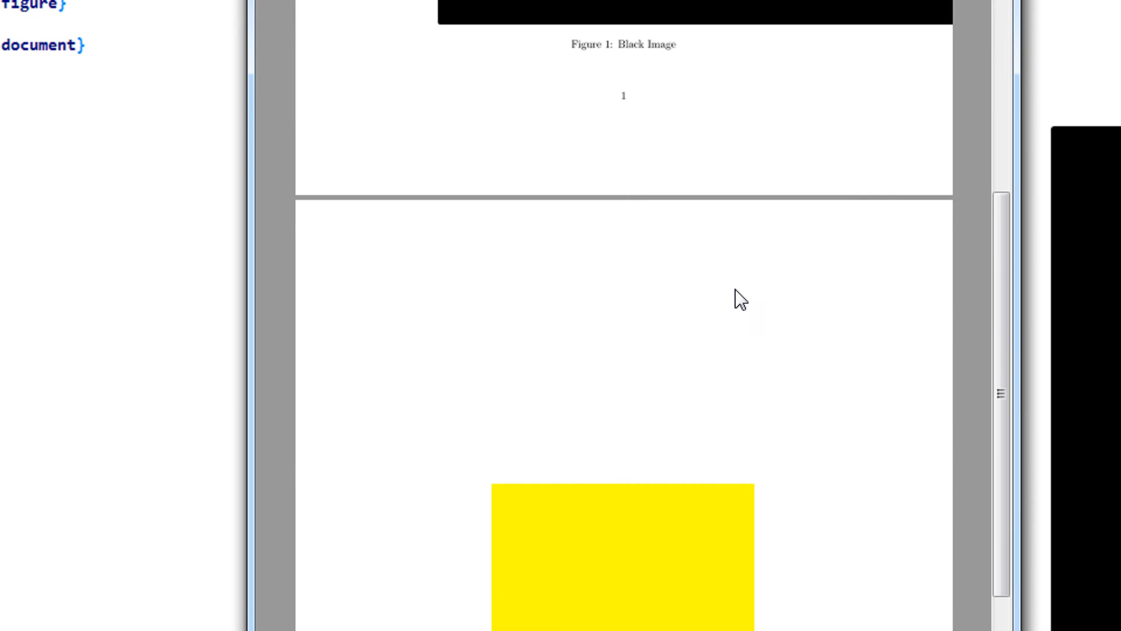
{"action": "mouse_move", "coordinate": [679, 315]}
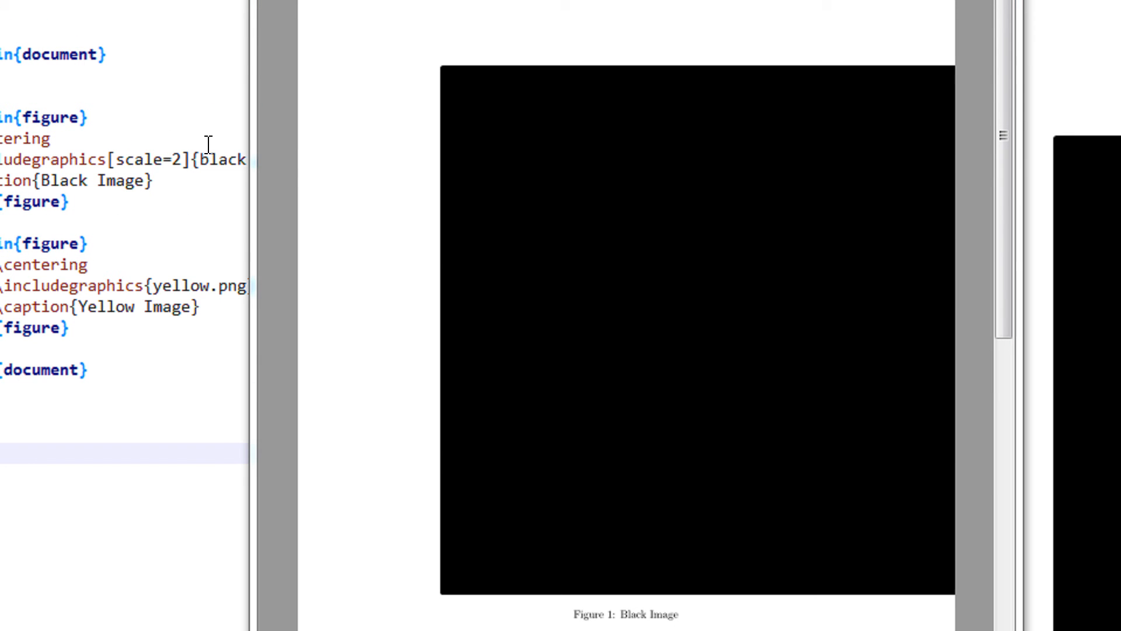
{"action": "double_click", "coordinate": [176, 159]}
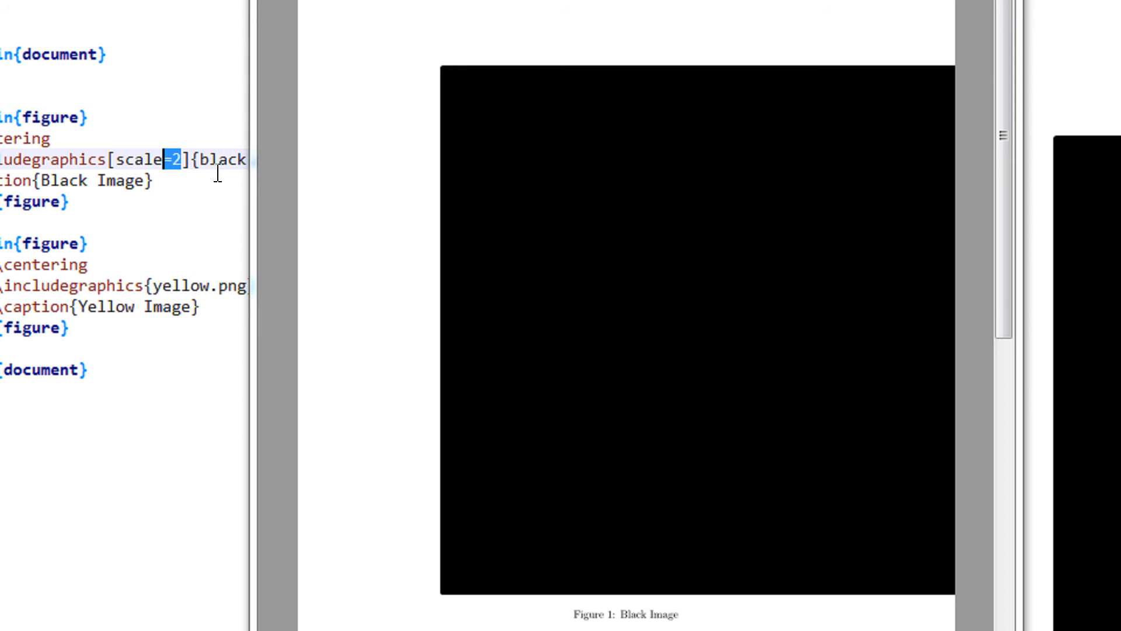
{"action": "type", "text": "0.5"}
{"action": "left_click", "coordinate": [125, 286]}
{"action": "type", "text": "["}
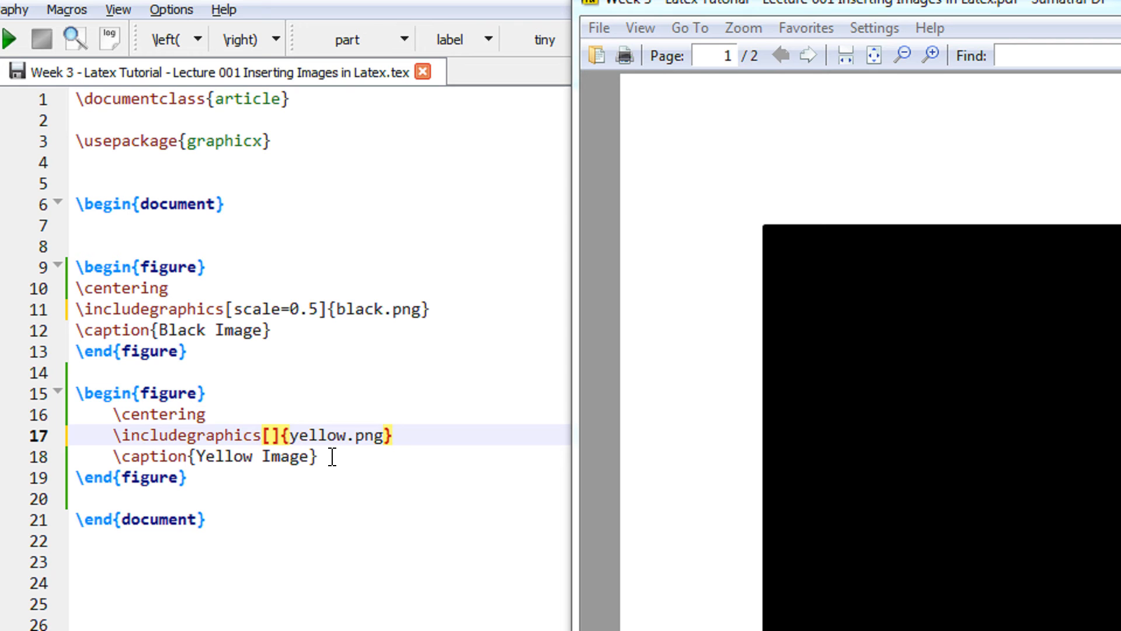
Step: Set the yellow image's include option to width=1\textwidth
{"action": "type", "text": "width=1\\"}
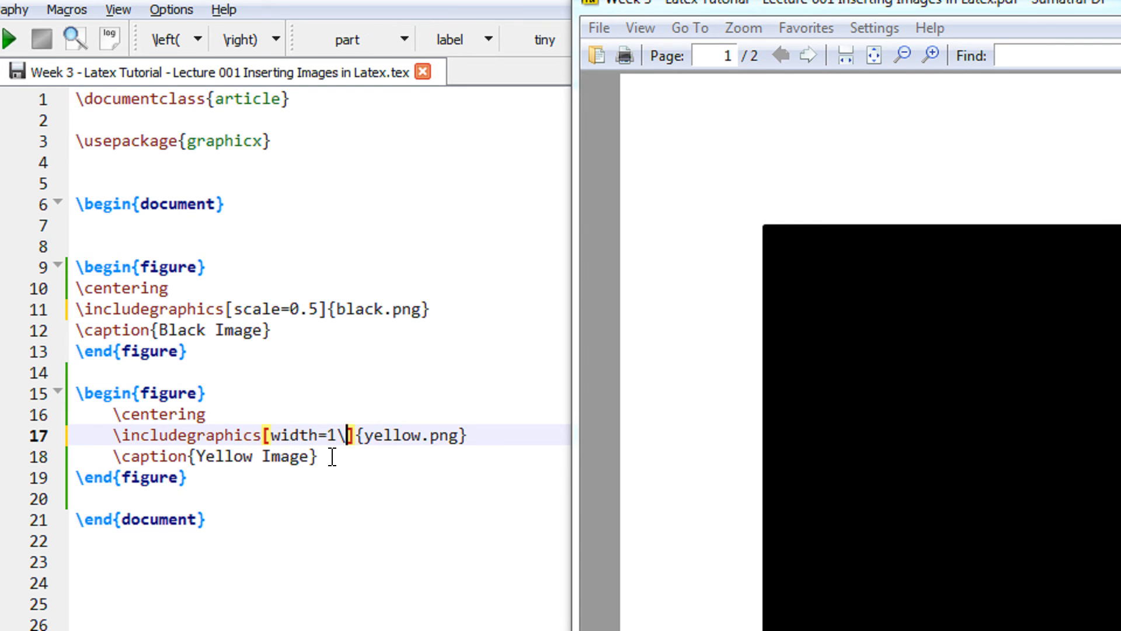
{"action": "type", "text": "textwidth"}
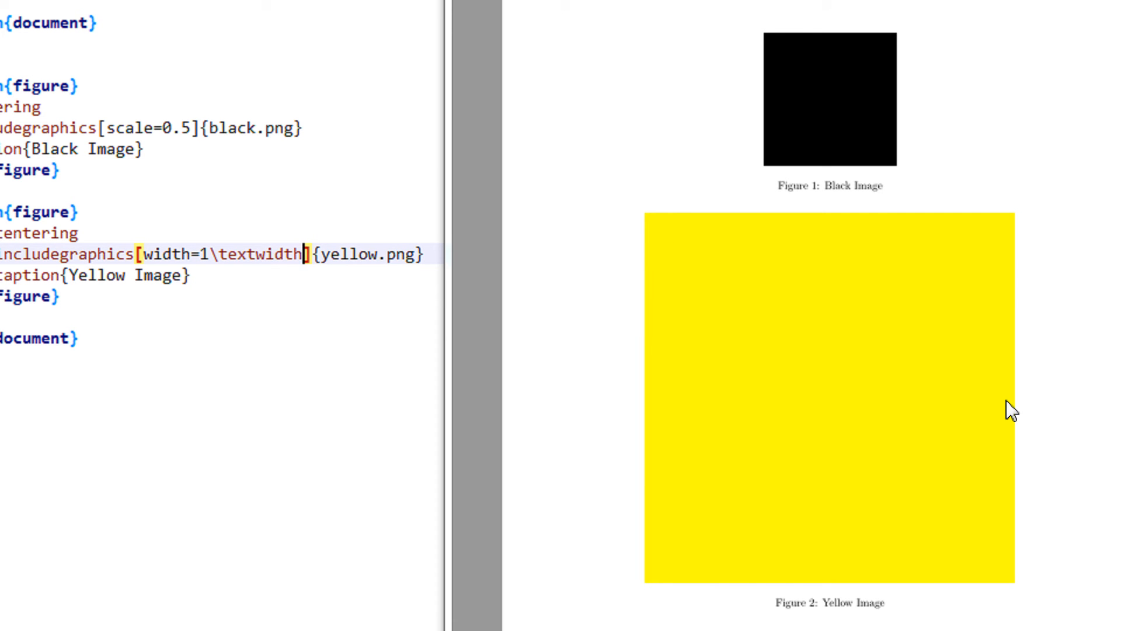
{"action": "mouse_move", "coordinate": [895, 471]}
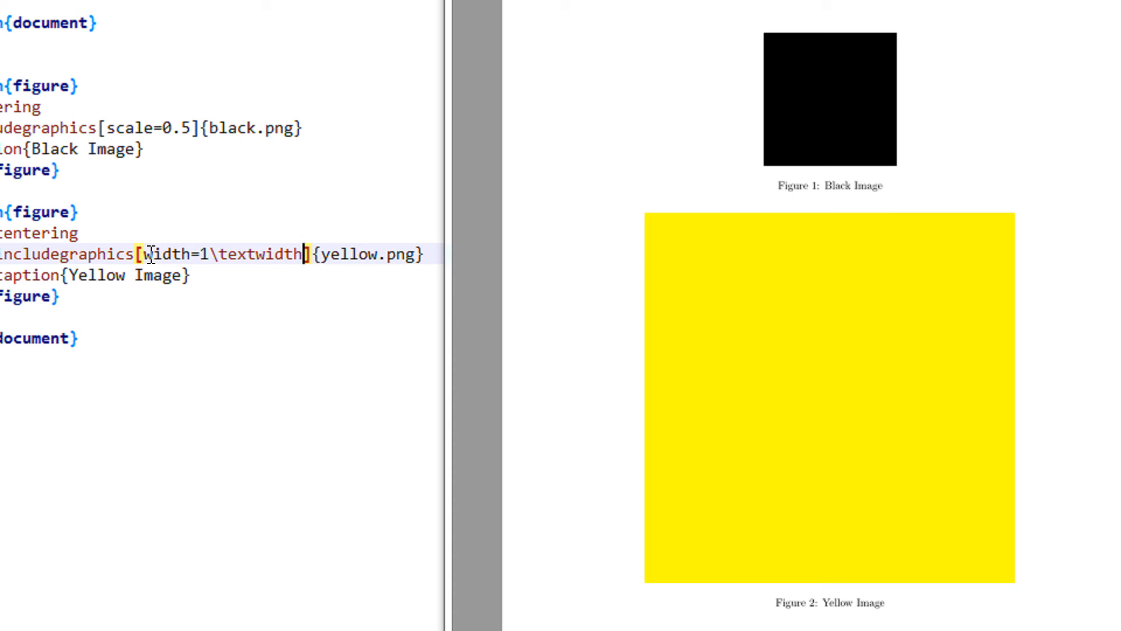
{"action": "double_click", "coordinate": [161, 255]}
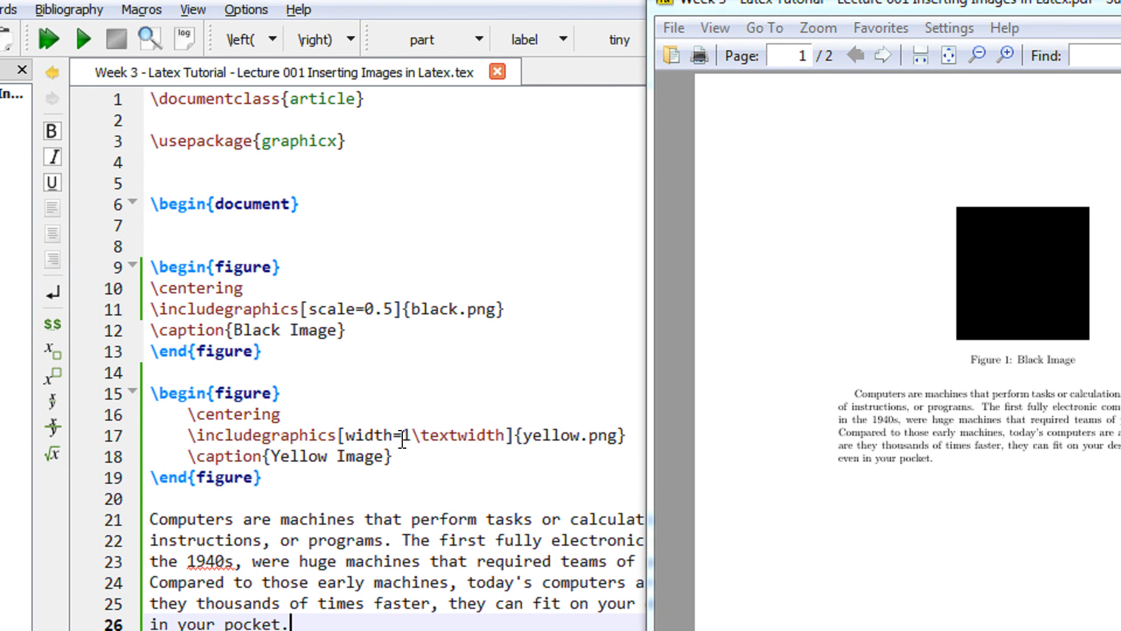
Step: Change the yellow image's width factor to a decimal fraction of \textwidth
{"action": "type", "text": "0.6"}
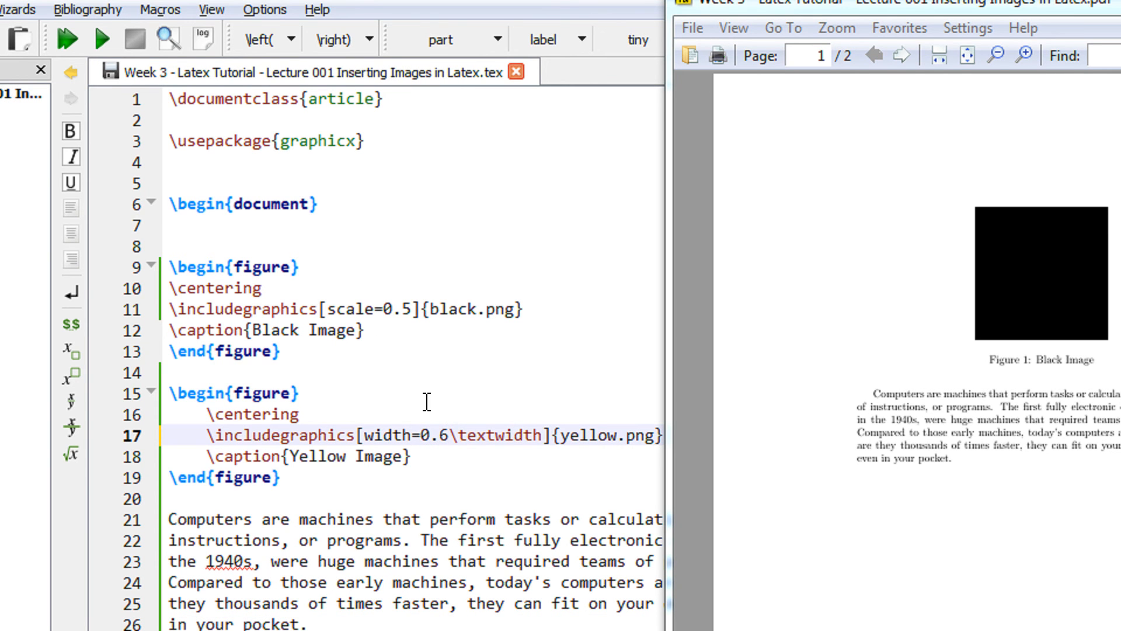
{"action": "type", "text": "1"}
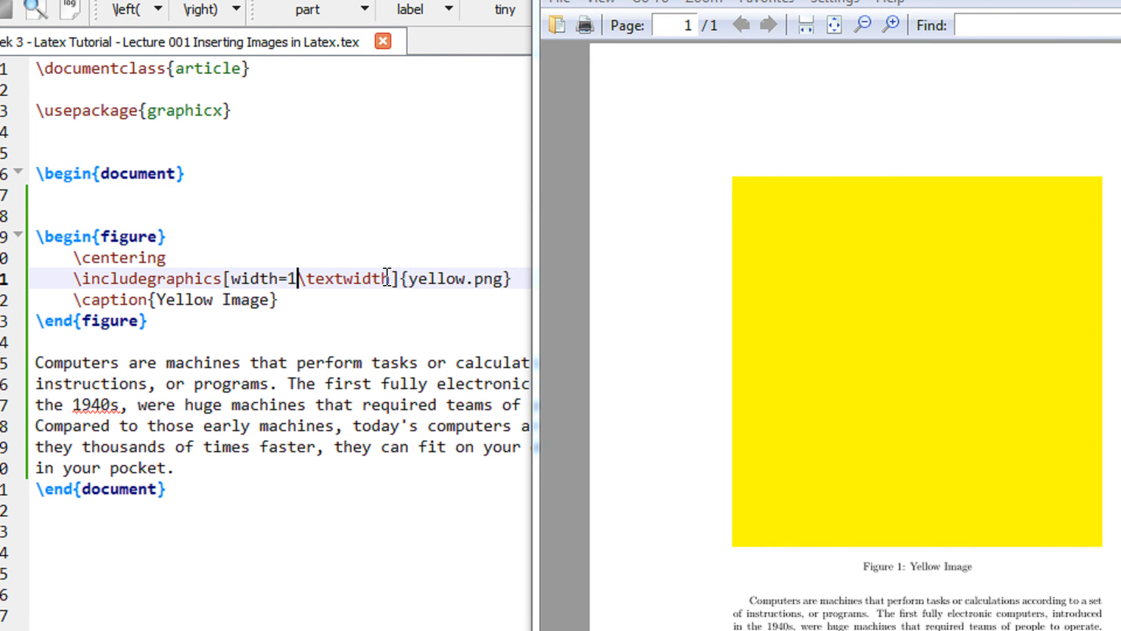
Step: Drop the yellow image's width factor to plain \textwidth and inspect the paragraph in the PDF
{"action": "double_click", "coordinate": [290, 278]}
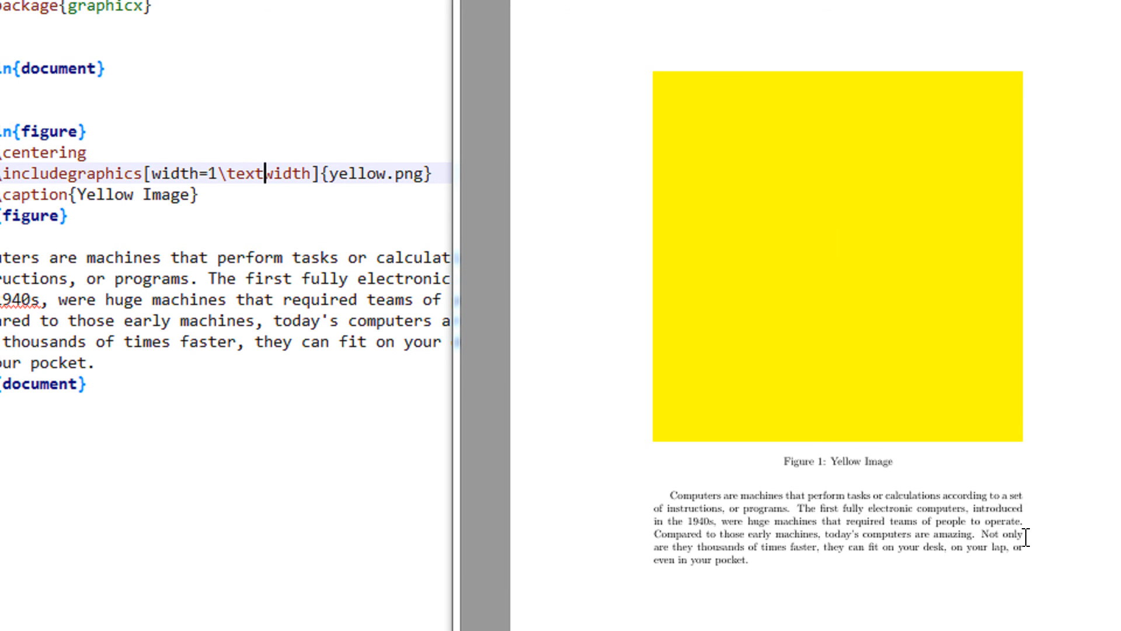
{"action": "scroll", "scroll_direction": "down", "scroll_amount": 3}
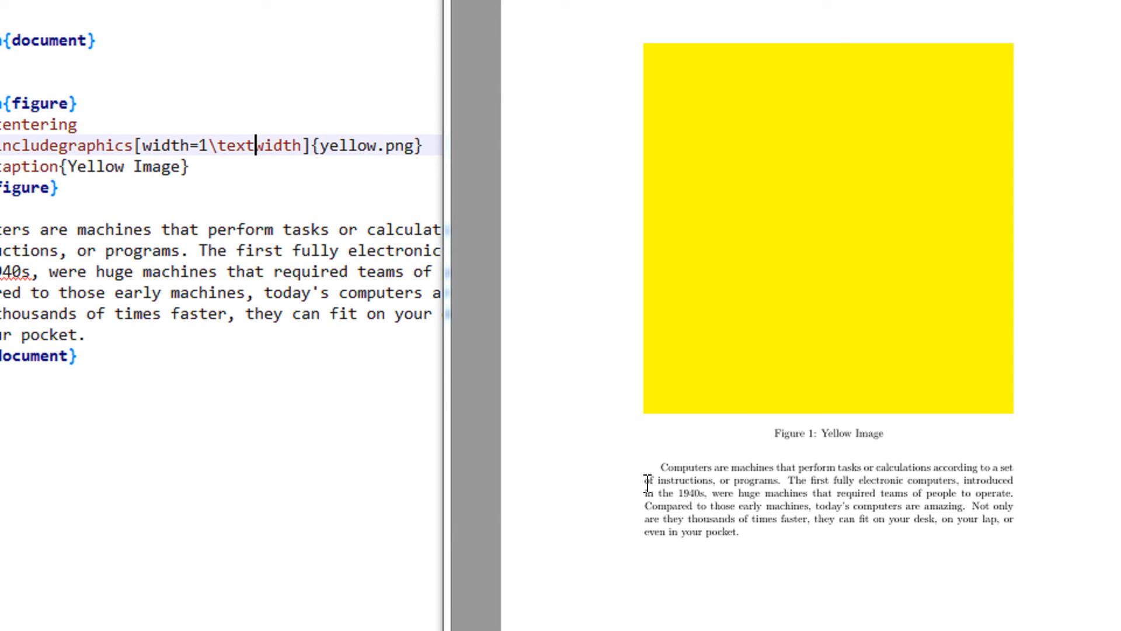
{"action": "left_click_drag", "start_coordinate": [644, 481], "coordinate": [1009, 492]}
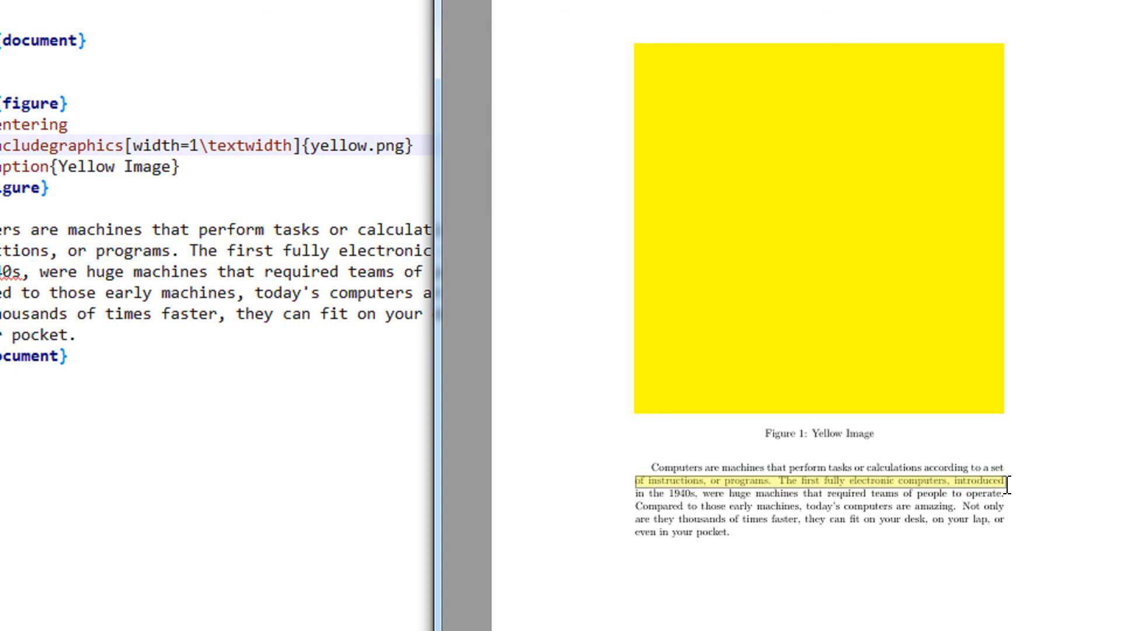
{"action": "scroll", "scroll_direction": "down", "scroll_amount": 3}
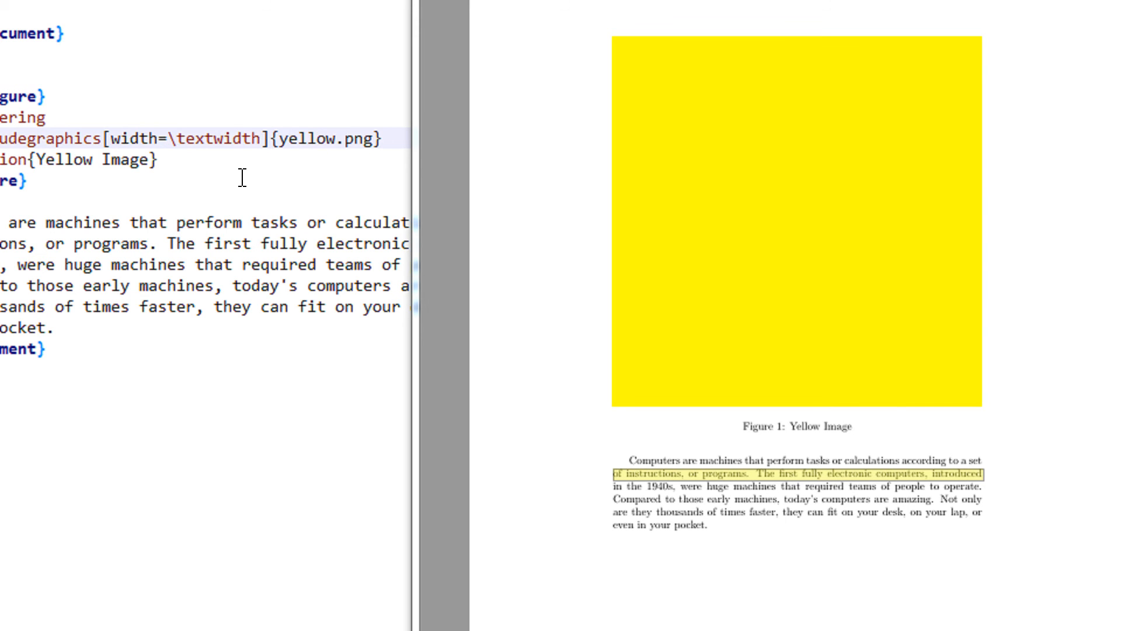
Step: Set the yellow image width to 0.5\textwidth and rebuild the PDF
{"action": "type", "text": "0.5"}
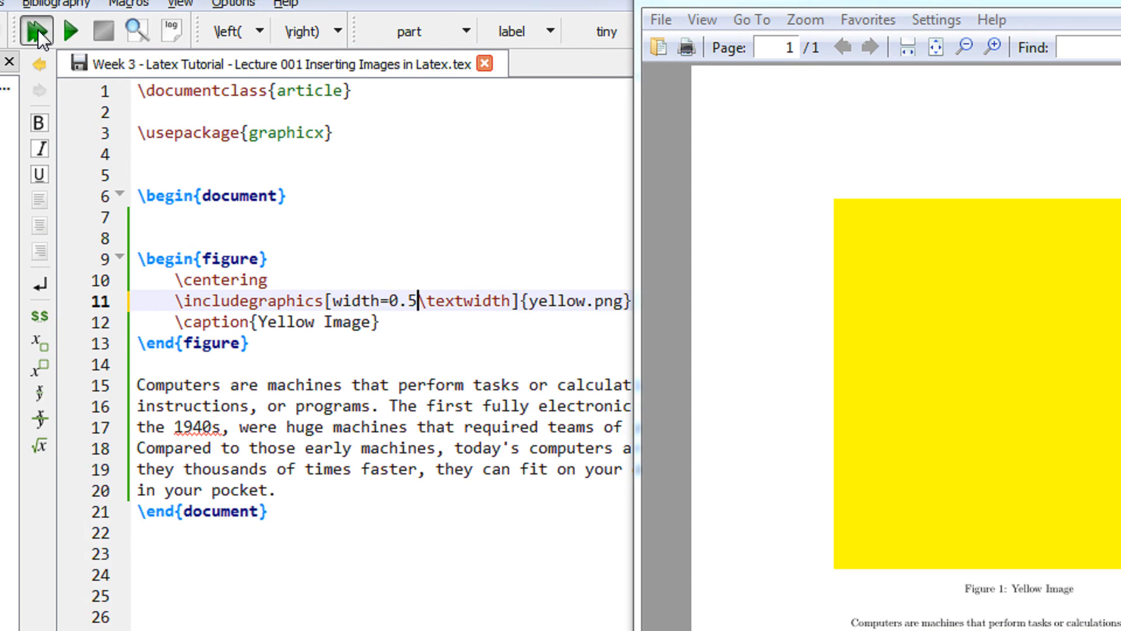
{"action": "left_click", "coordinate": [35, 30]}
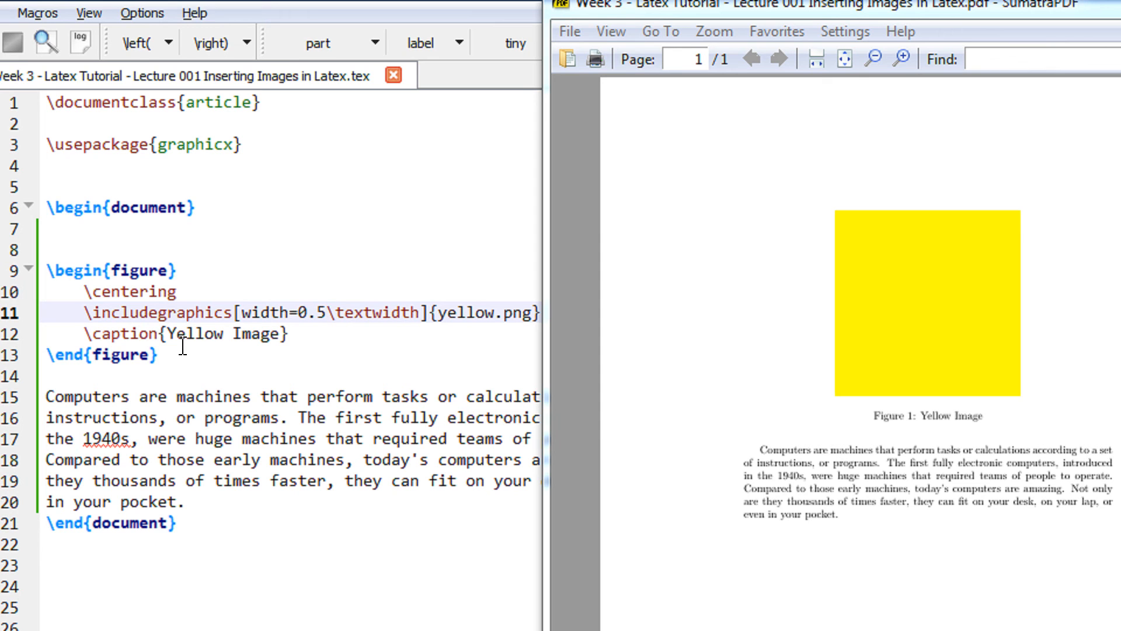
{"action": "left_click", "coordinate": [331, 312]}
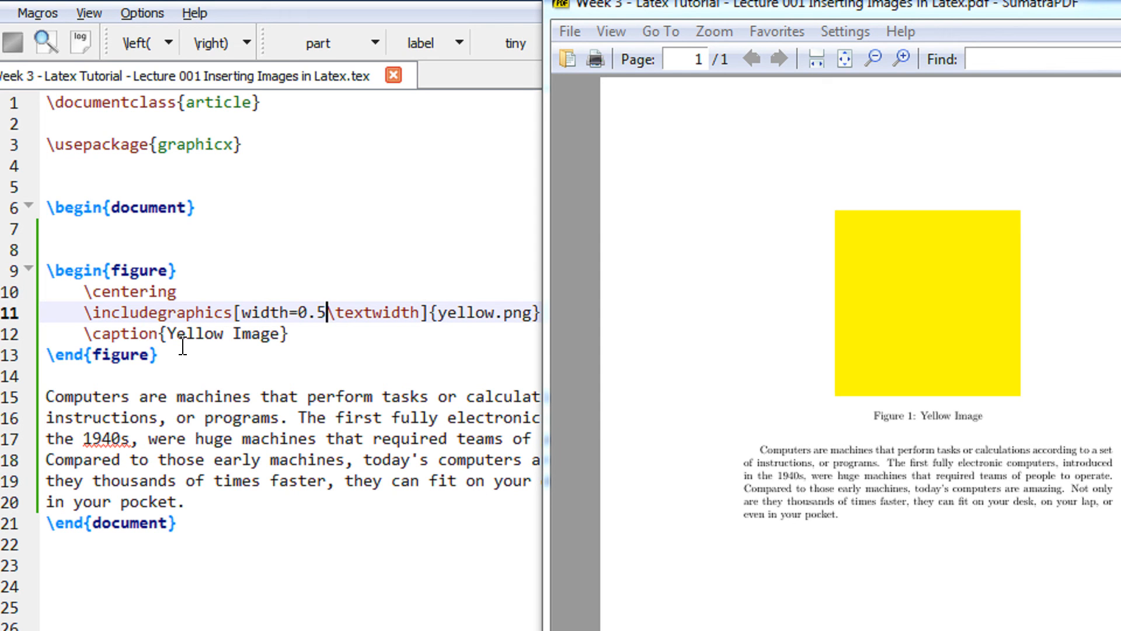